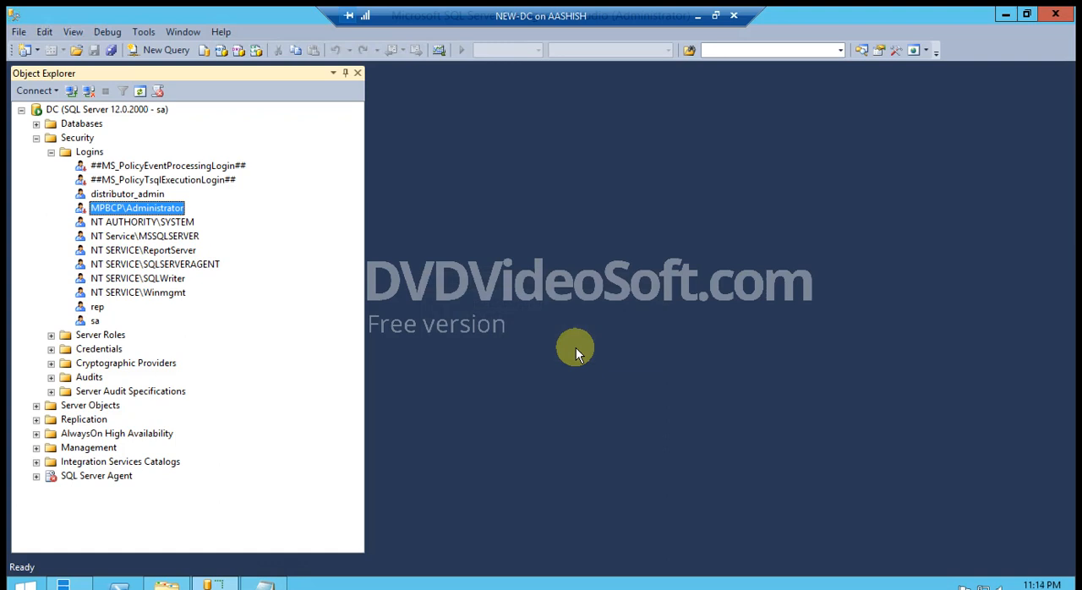
mouse_move(517, 382)
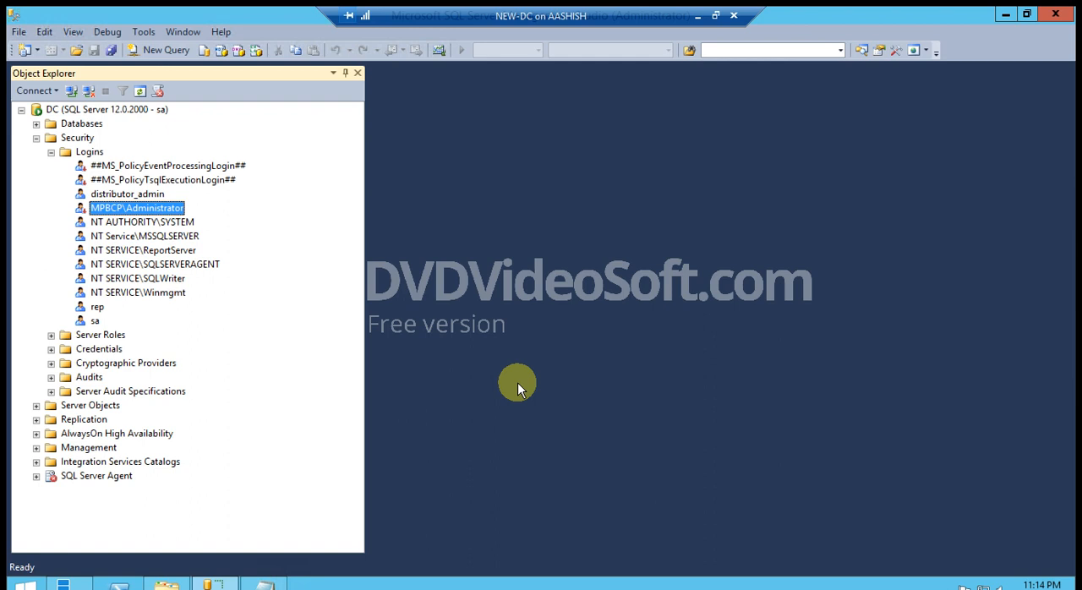
mouse_move(115, 480)
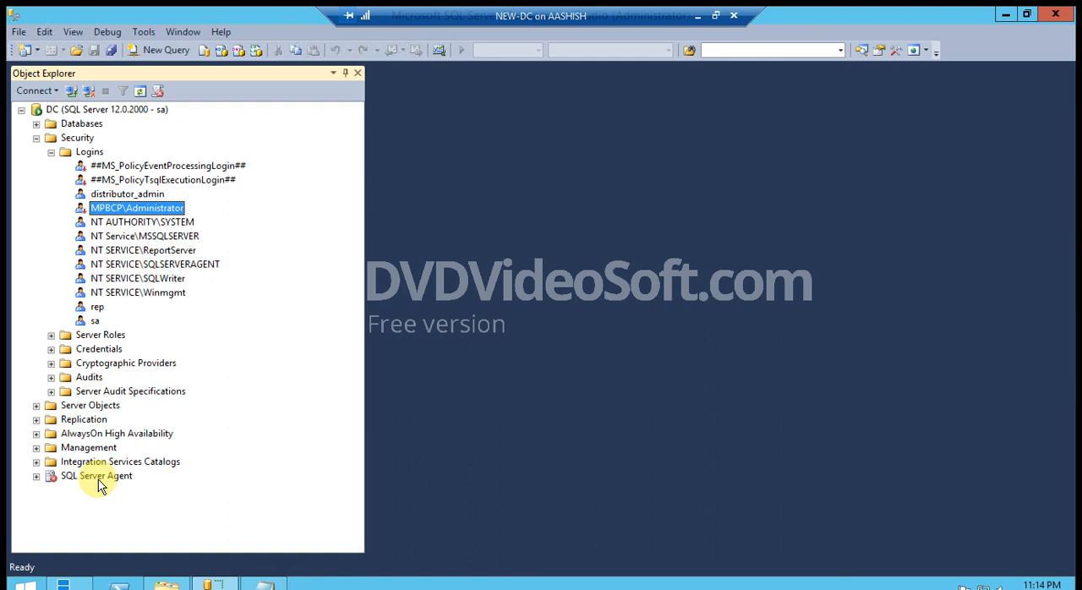
mouse_move(132, 497)
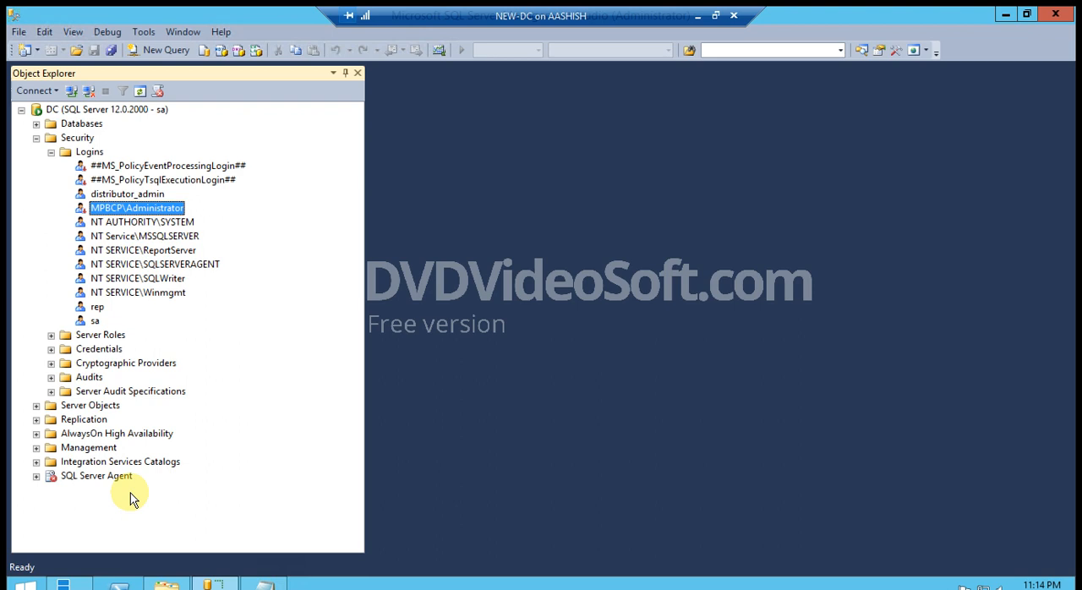
mouse_move(213, 581)
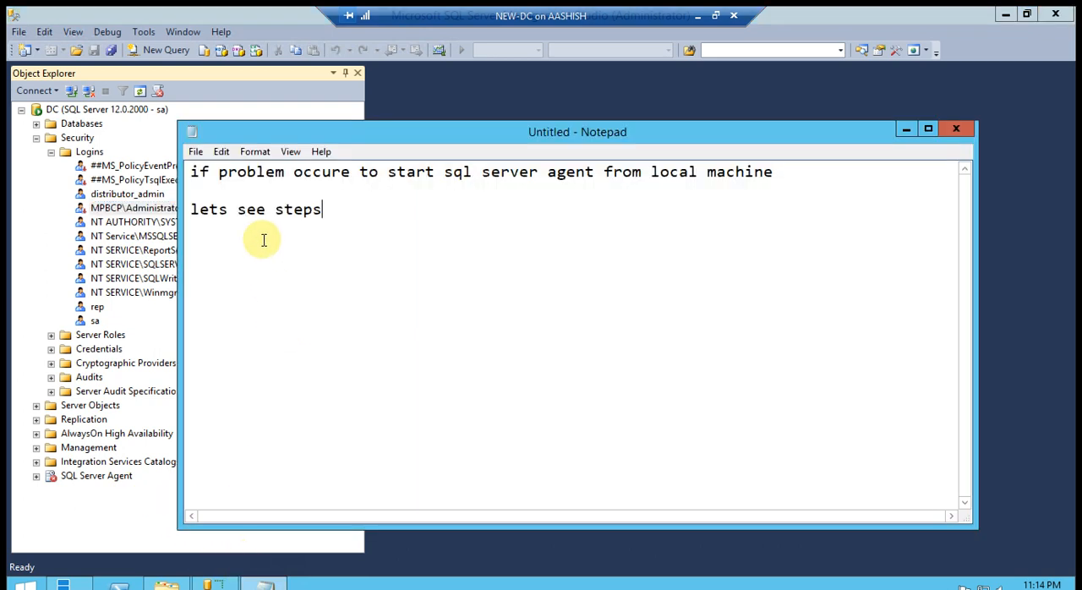
mouse_move(296, 218)
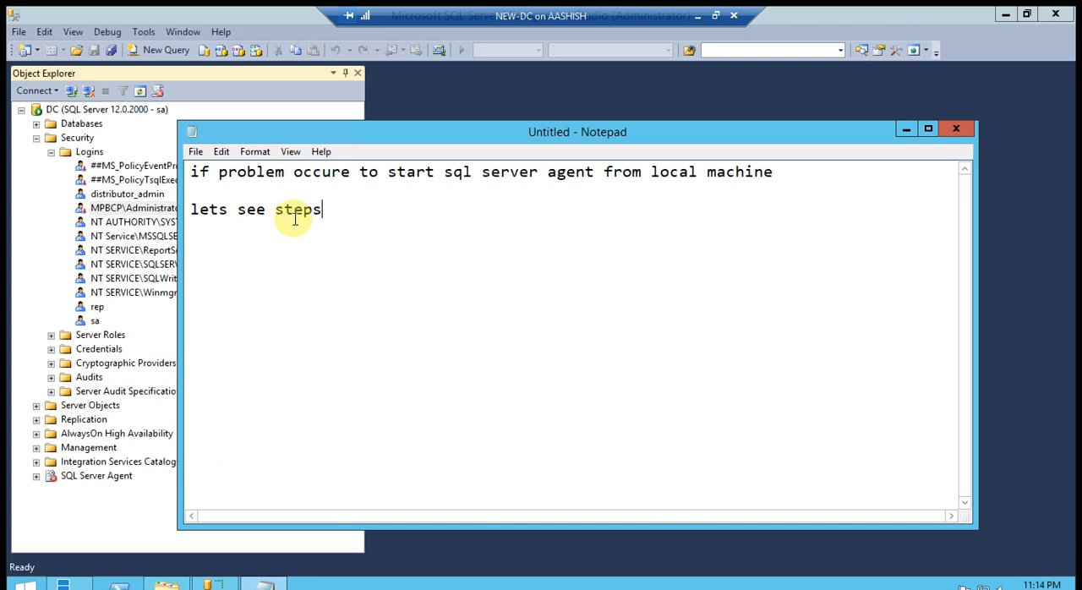
mouse_move(788, 171)
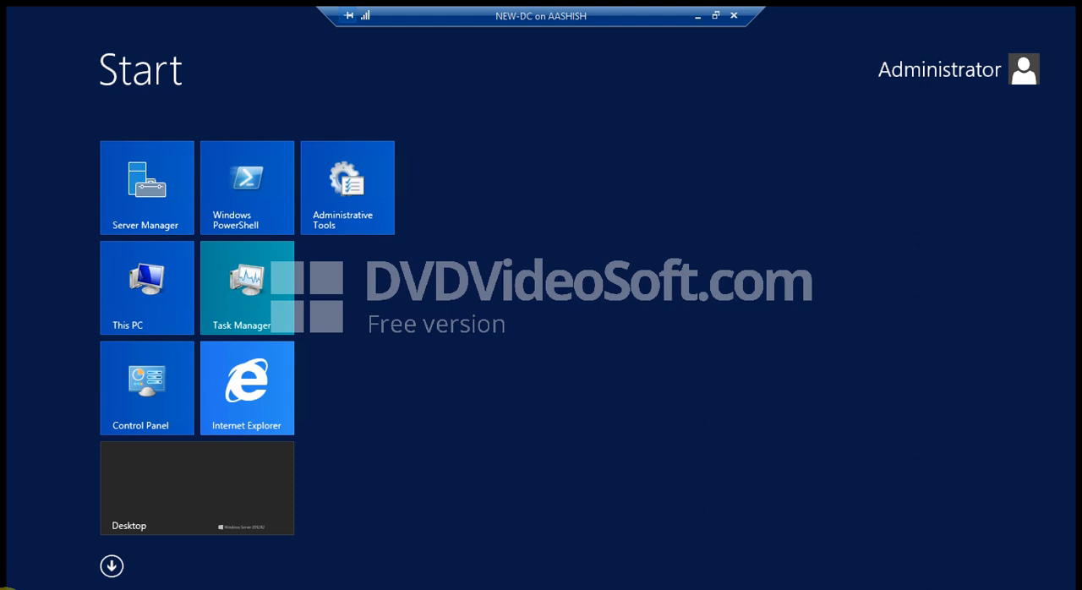
- Launch SQL Server 2014 Configuration Manager from a Start screen search for 'conf'
text(conf)
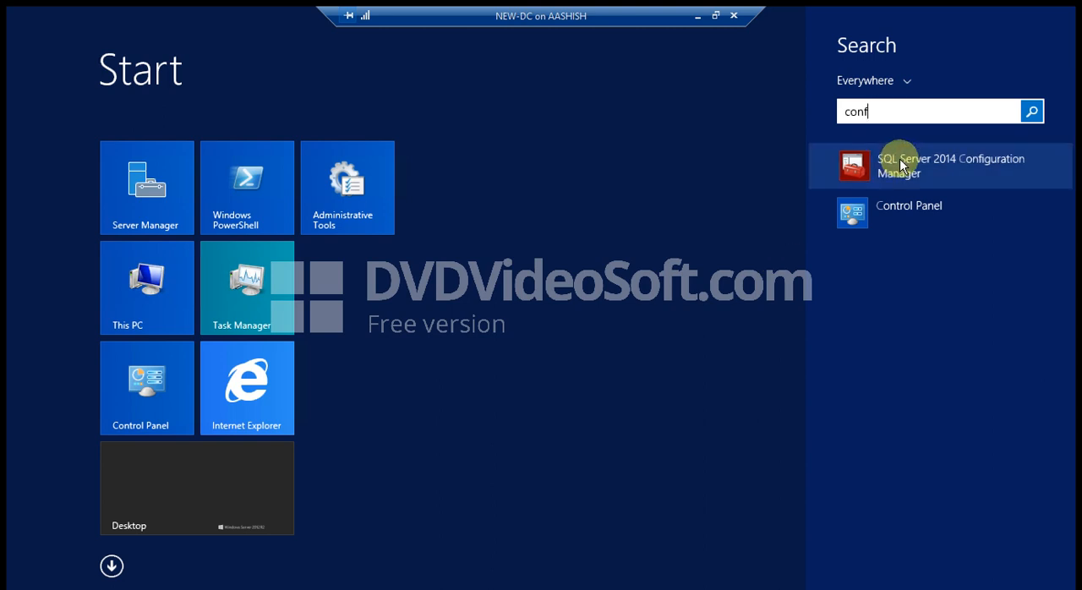
click(930, 165)
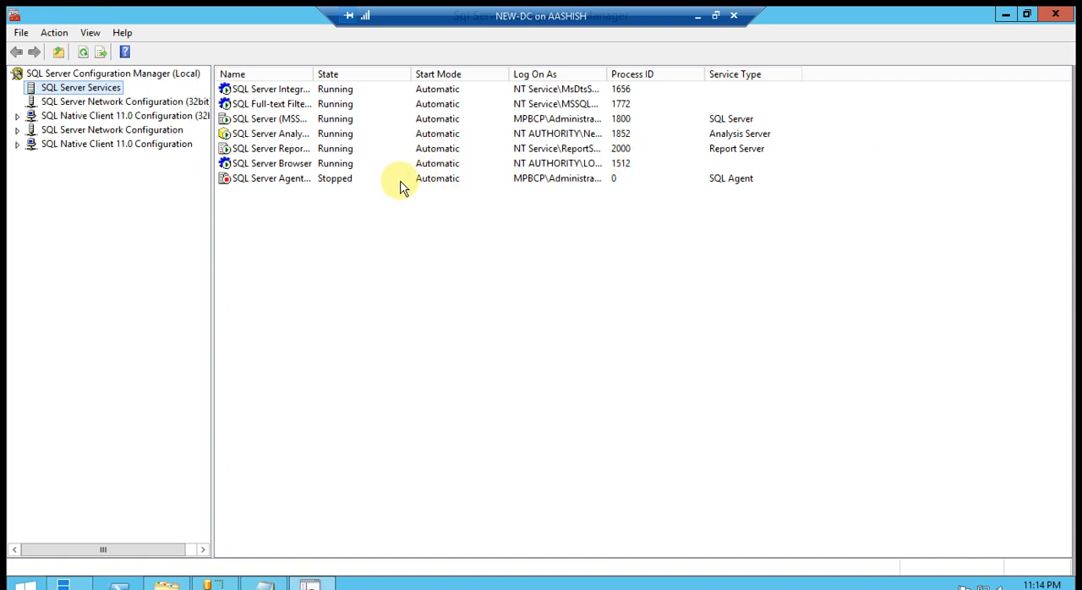
- Start the stopped SQL Server Agent service from its context menu, which times out
click(270, 178)
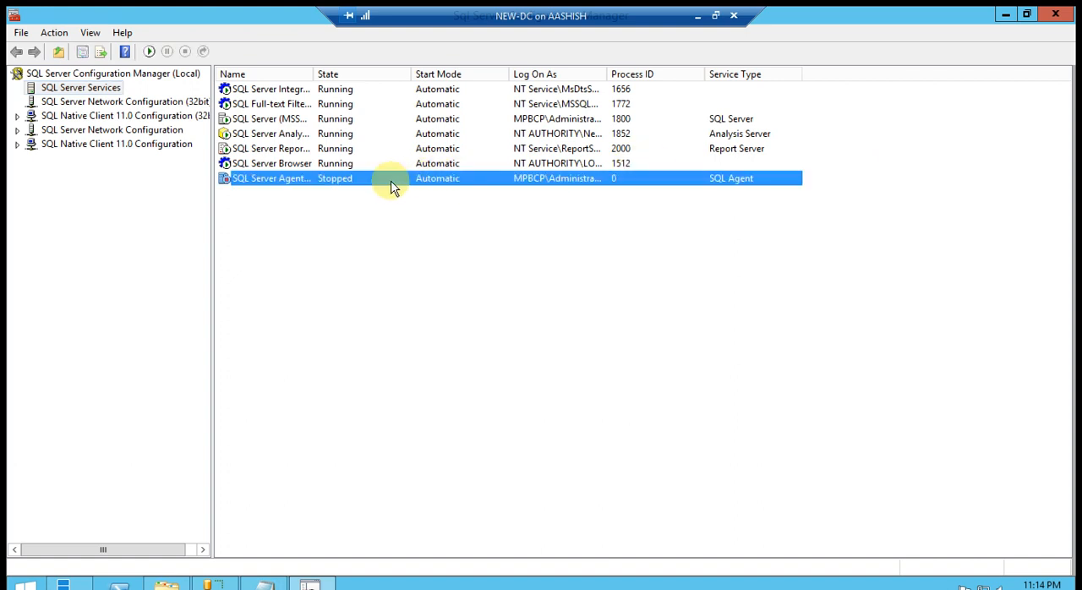
right_click(392, 178)
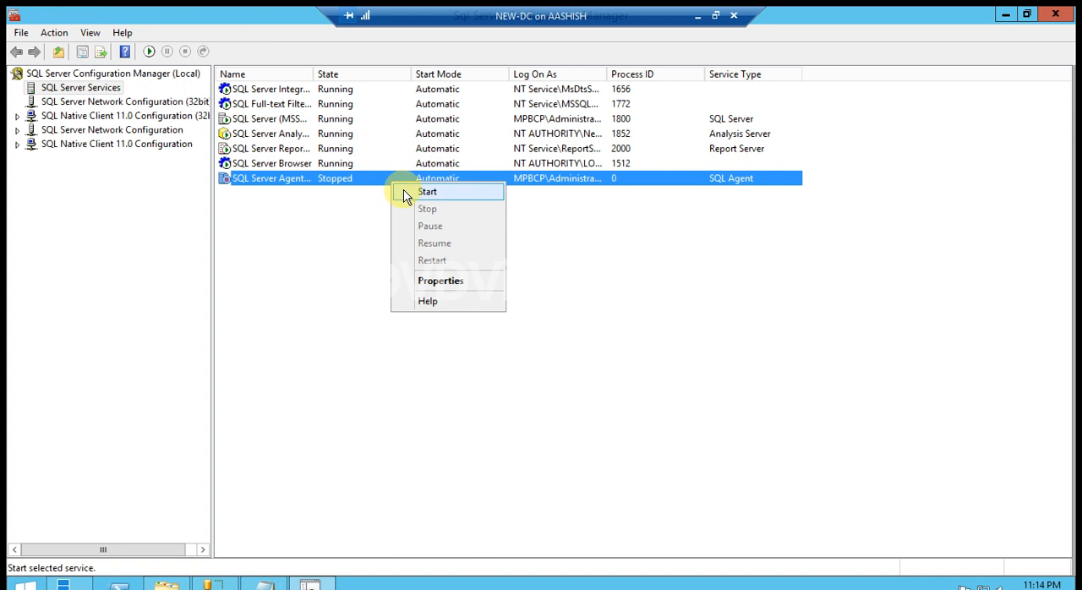
click(428, 191)
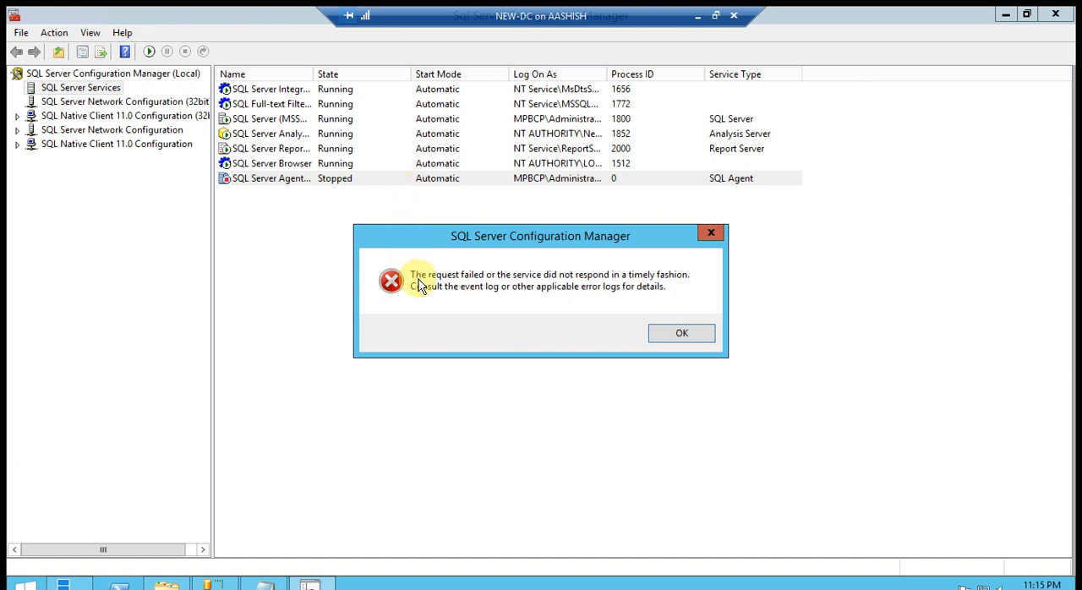
mouse_move(426, 288)
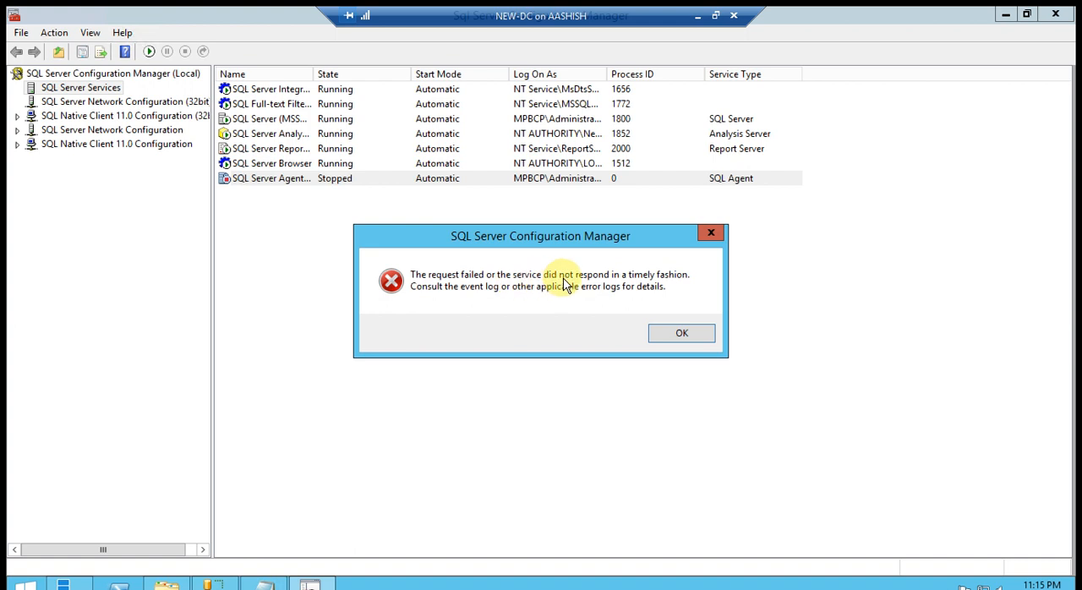
mouse_move(659, 287)
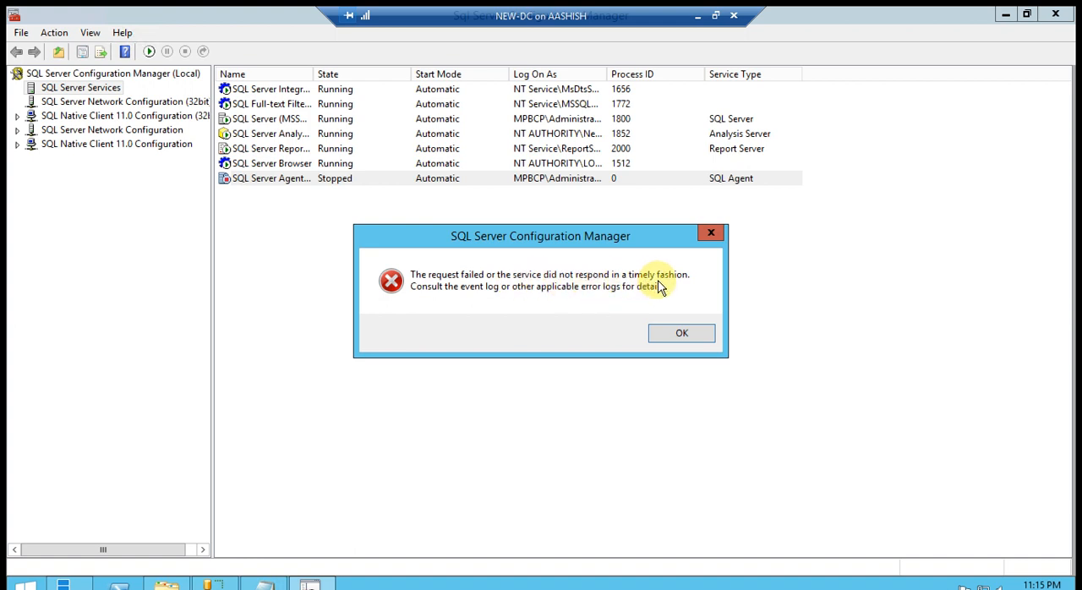
mouse_move(474, 306)
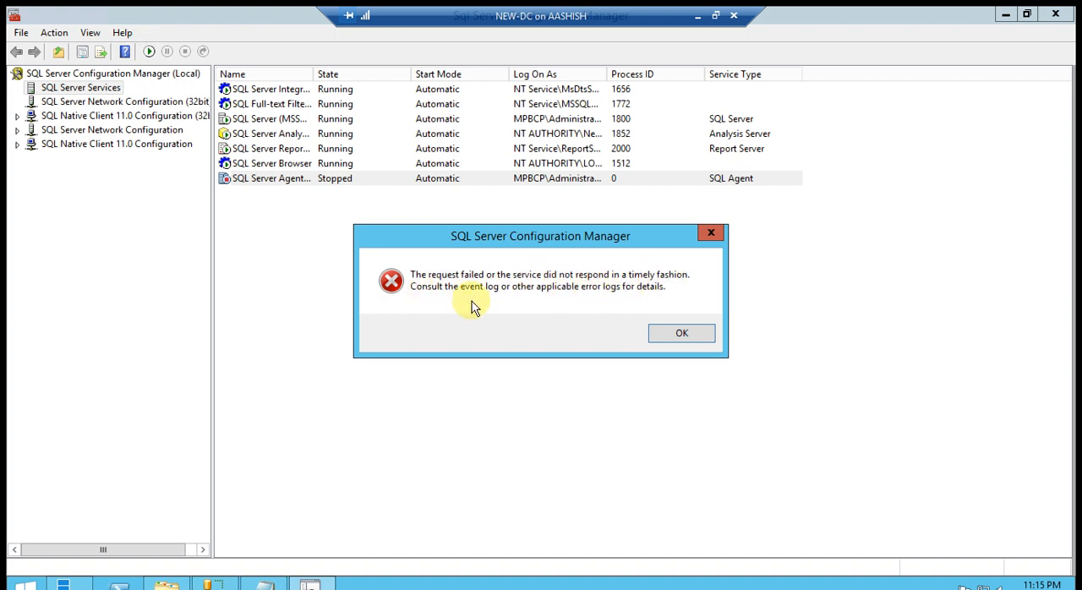
mouse_move(523, 294)
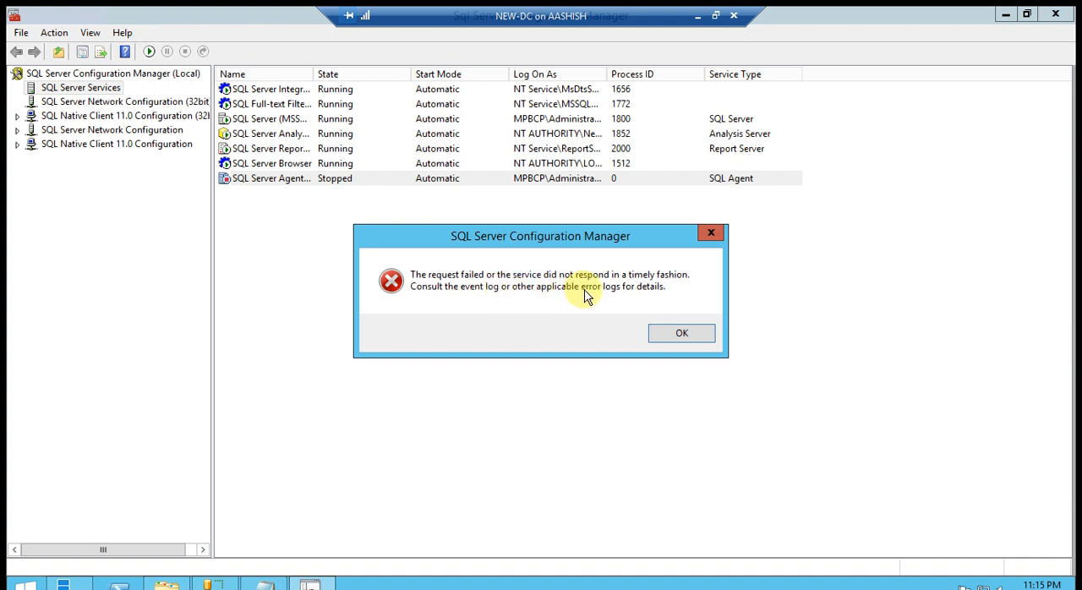
mouse_move(651, 297)
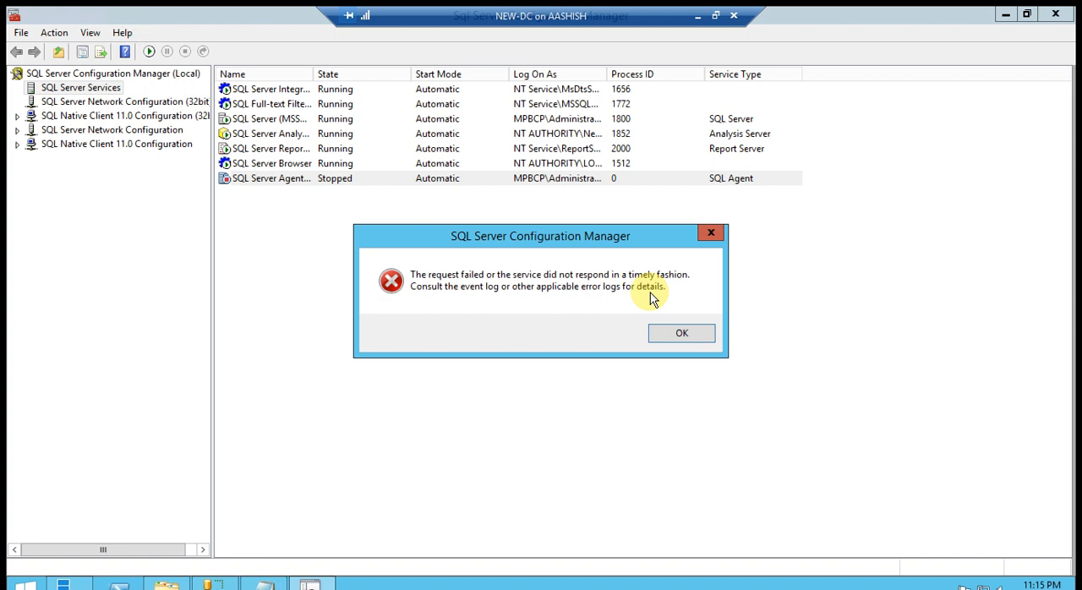
mouse_move(172, 466)
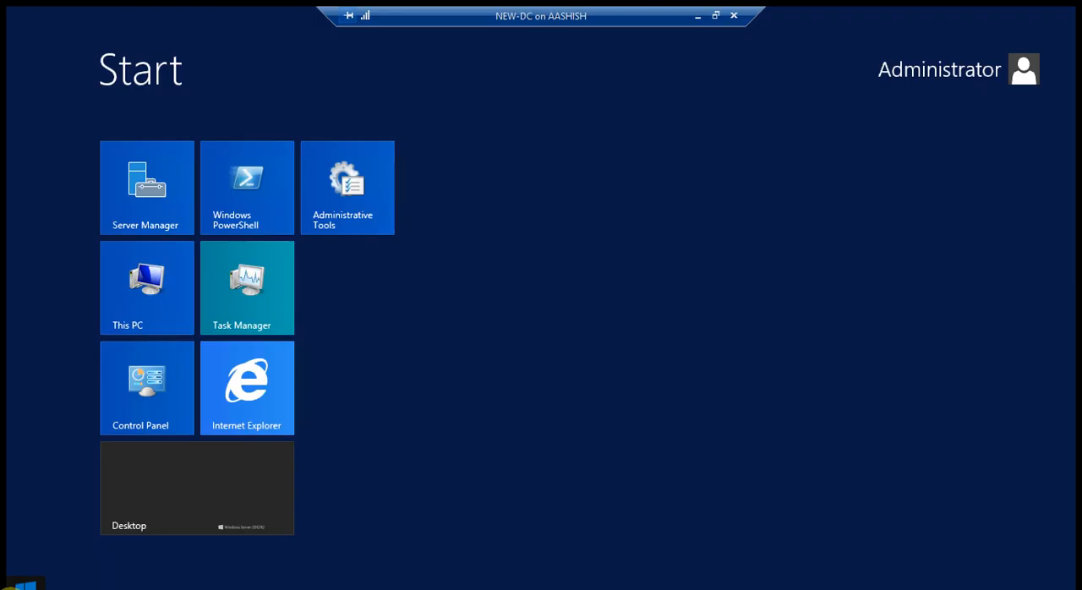
- Launch Event Viewer from a Start screen search
text(explorer)
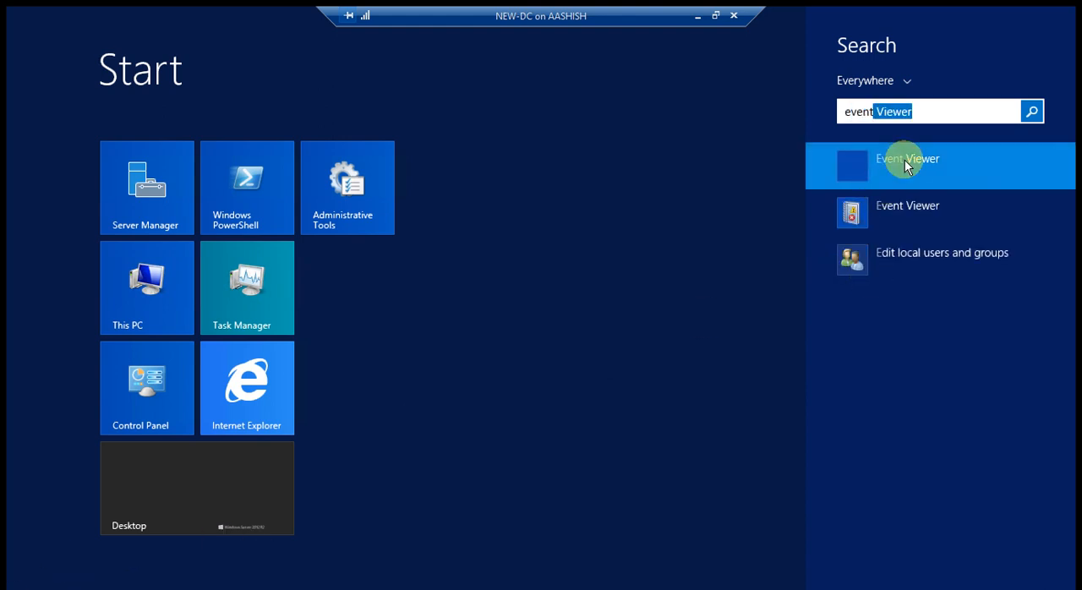
click(908, 159)
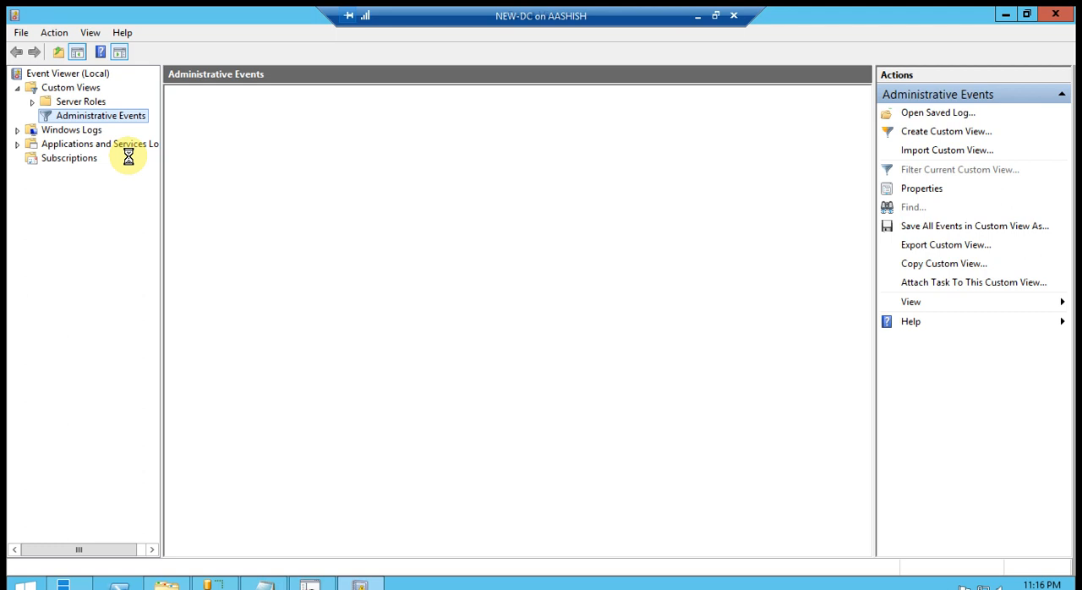
- Show Administrative Events listing the SQLSERVERAGENT event 103 connection error
click(101, 115)
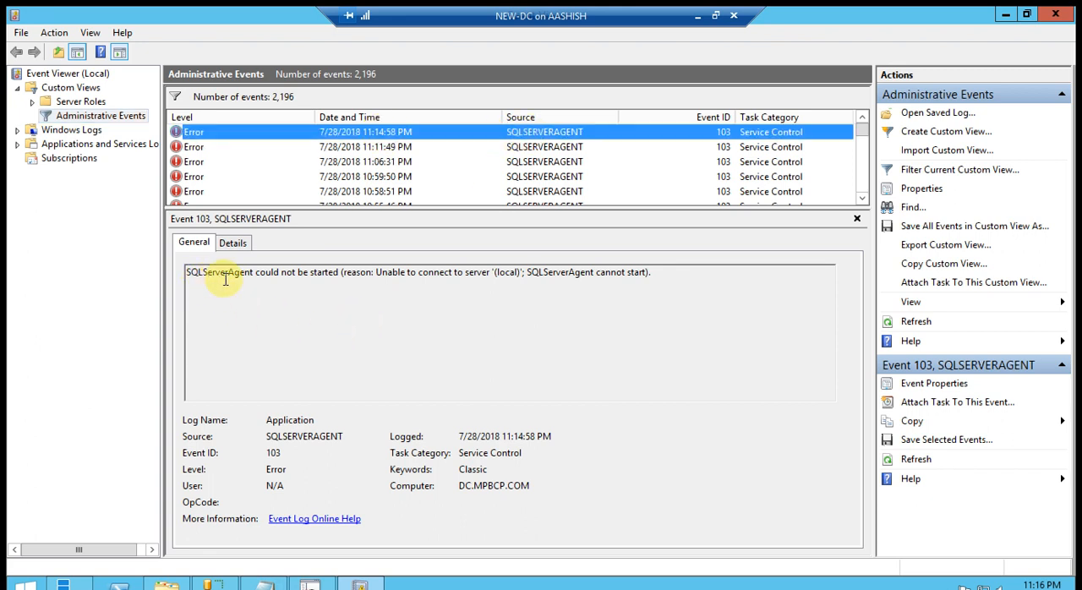
mouse_move(341, 277)
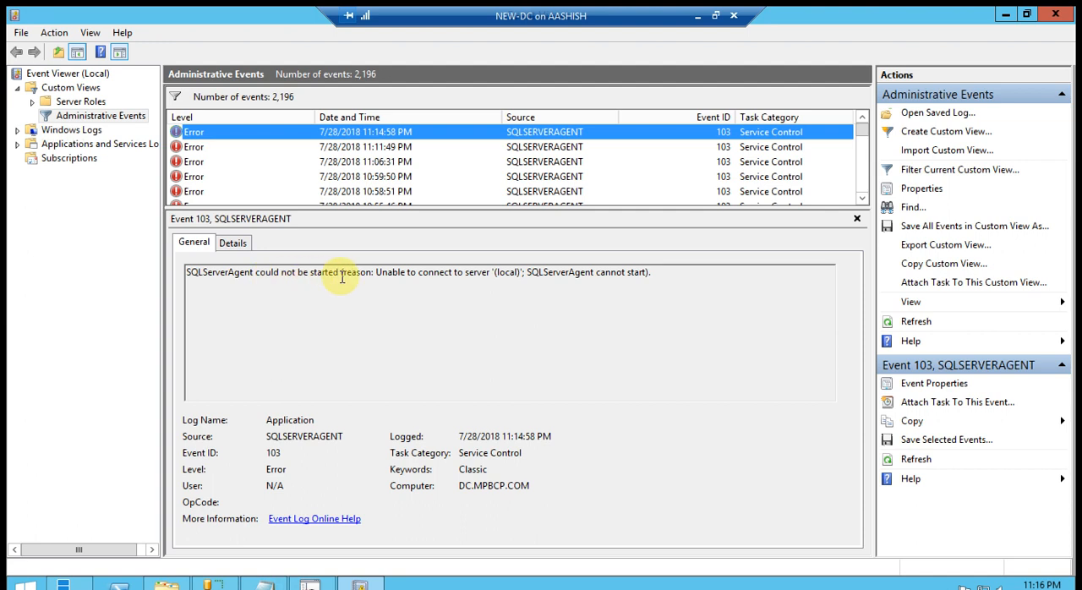
mouse_move(433, 281)
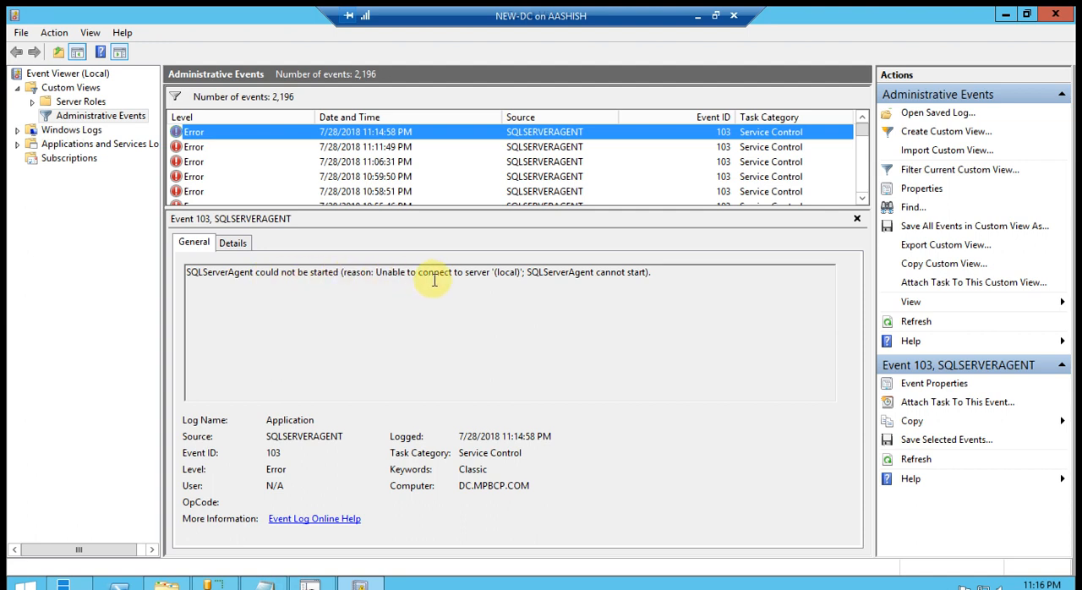
mouse_move(502, 279)
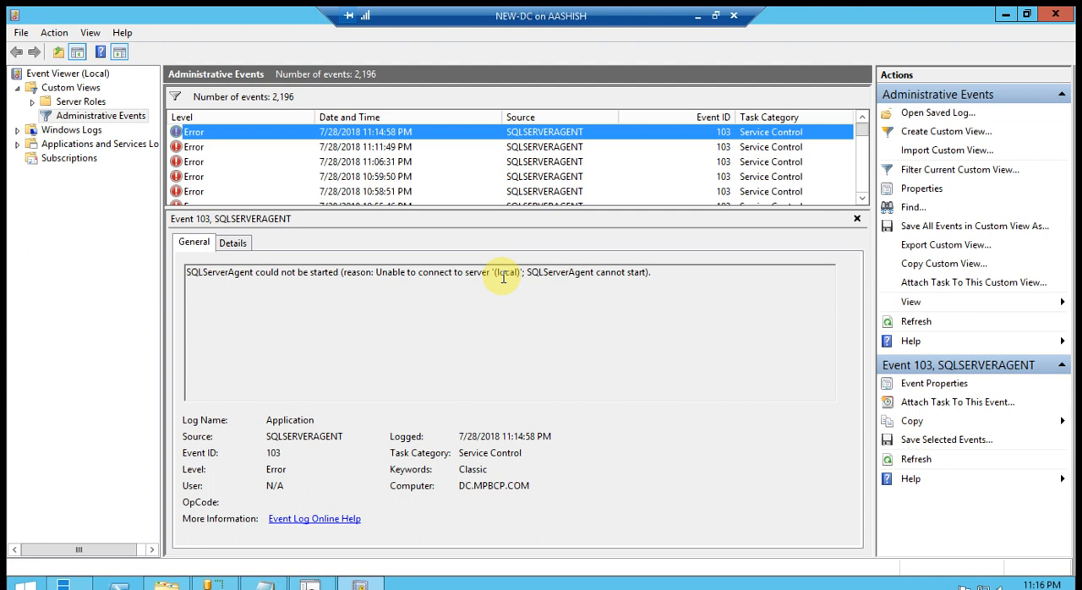
mouse_move(506, 275)
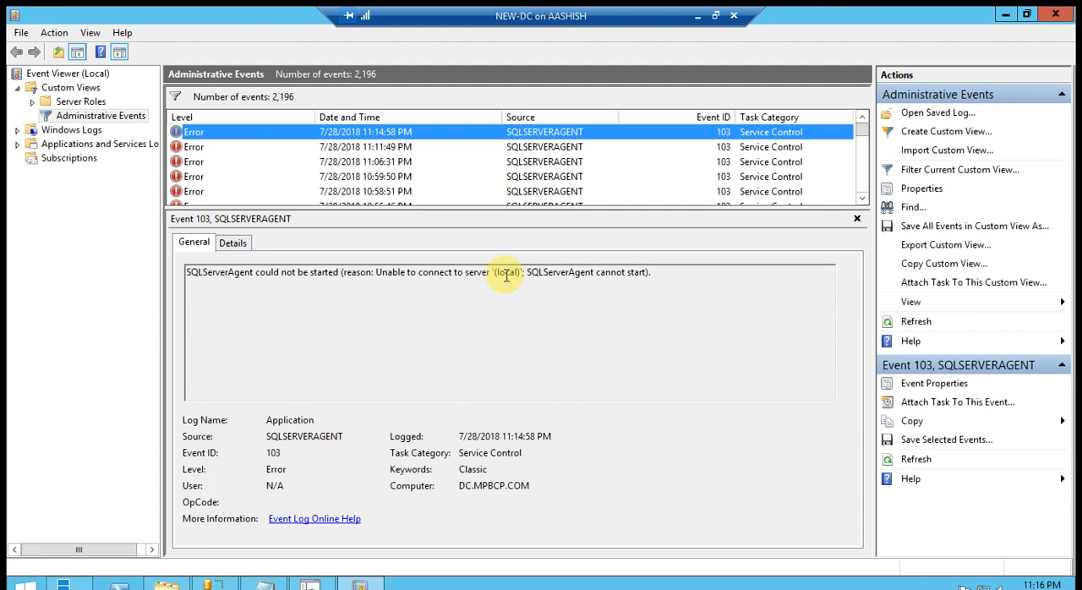
mouse_move(544, 175)
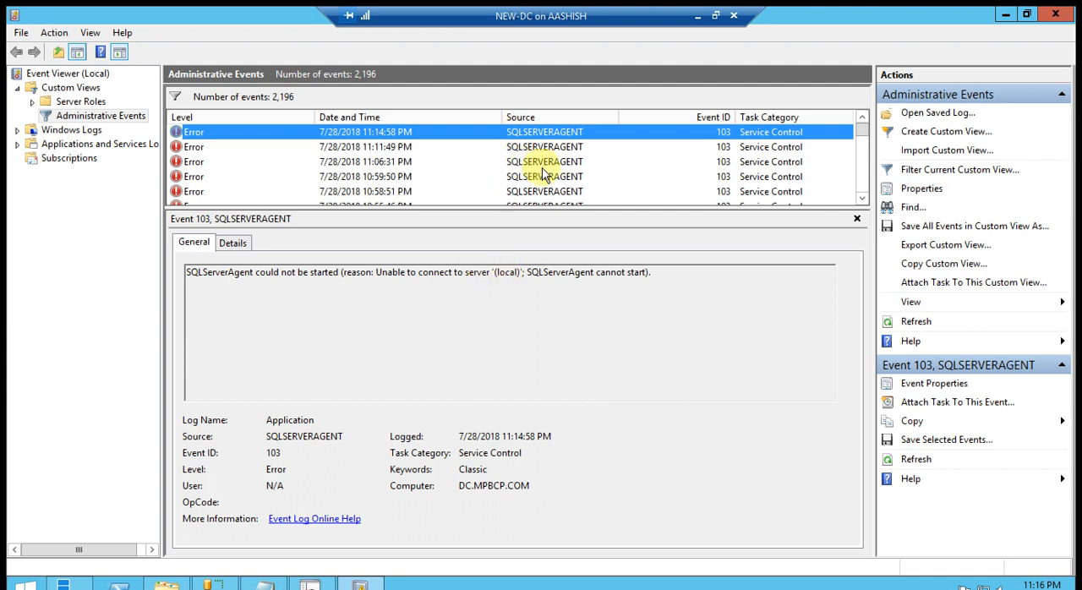
mouse_move(588, 211)
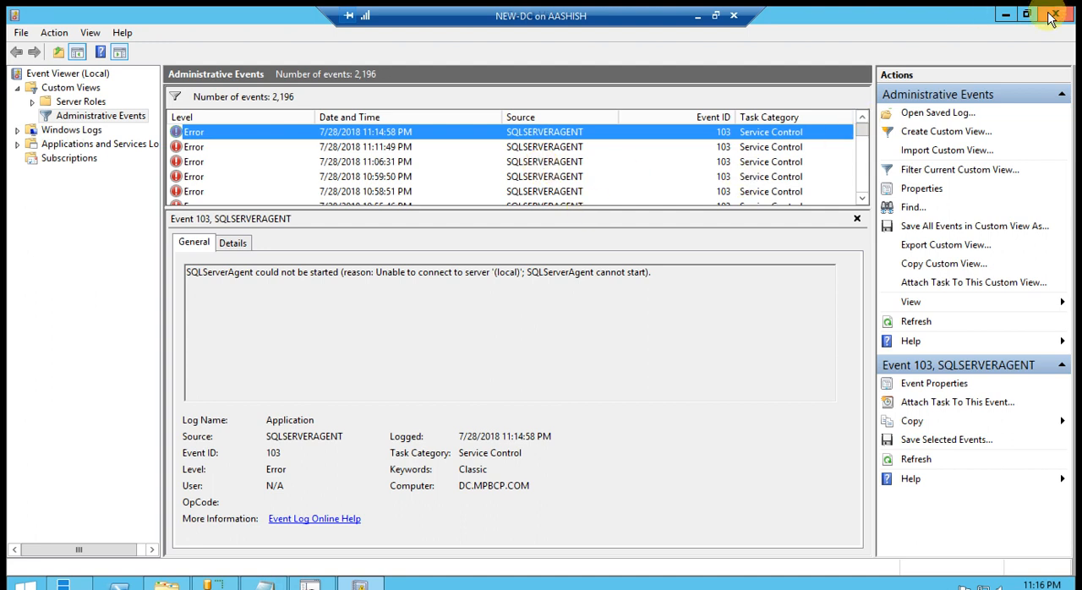
mouse_move(1024, 34)
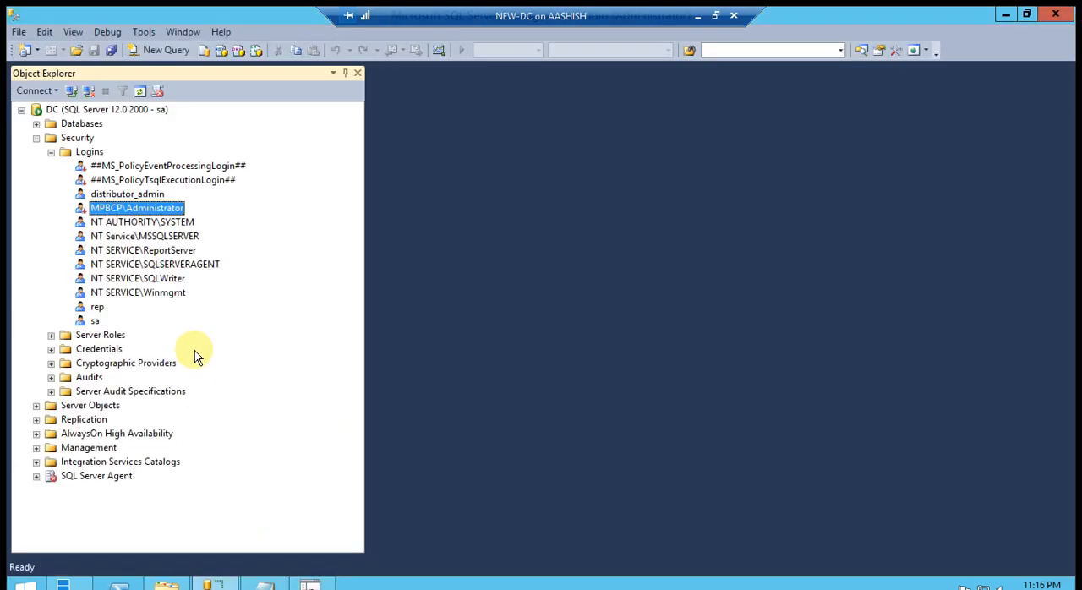
mouse_move(54, 206)
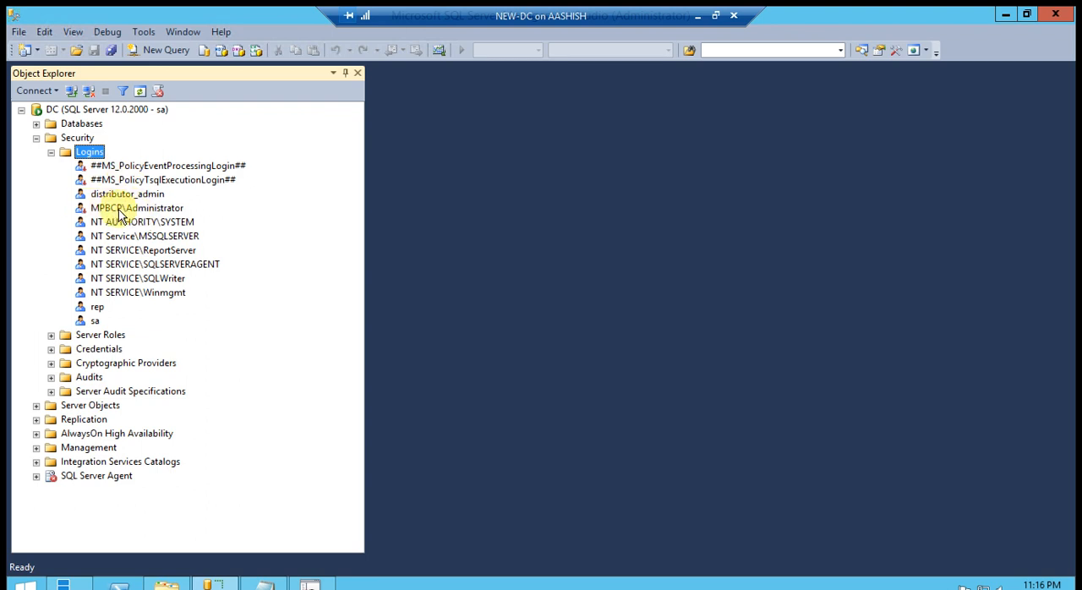
- Bring up Login Properties for MPBCP\Administrator under Security > Logins
right_click(135, 208)
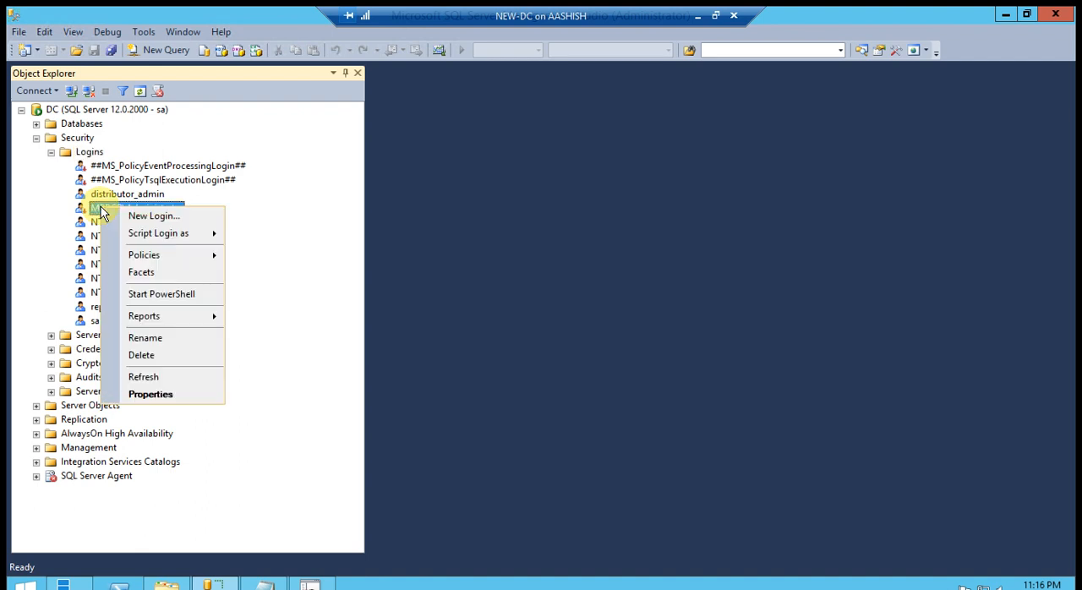
mouse_move(122, 280)
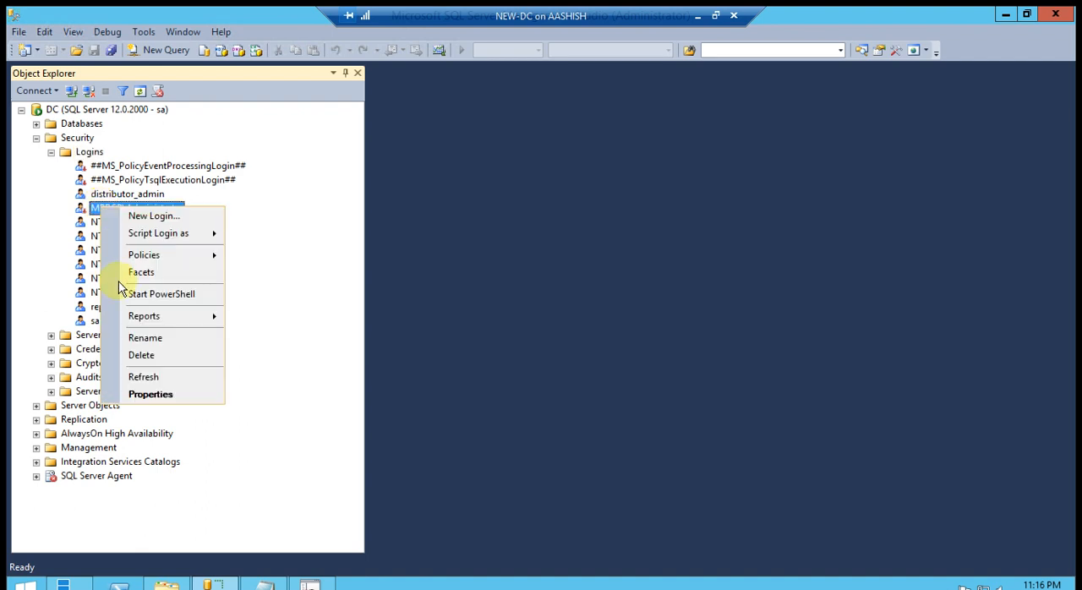
mouse_move(151, 394)
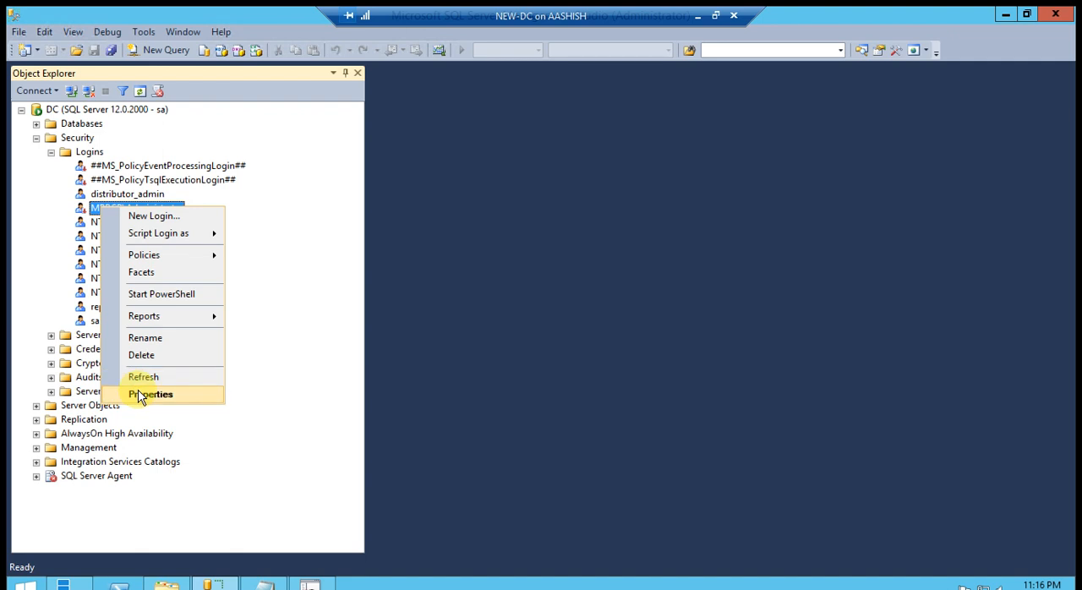
click(152, 394)
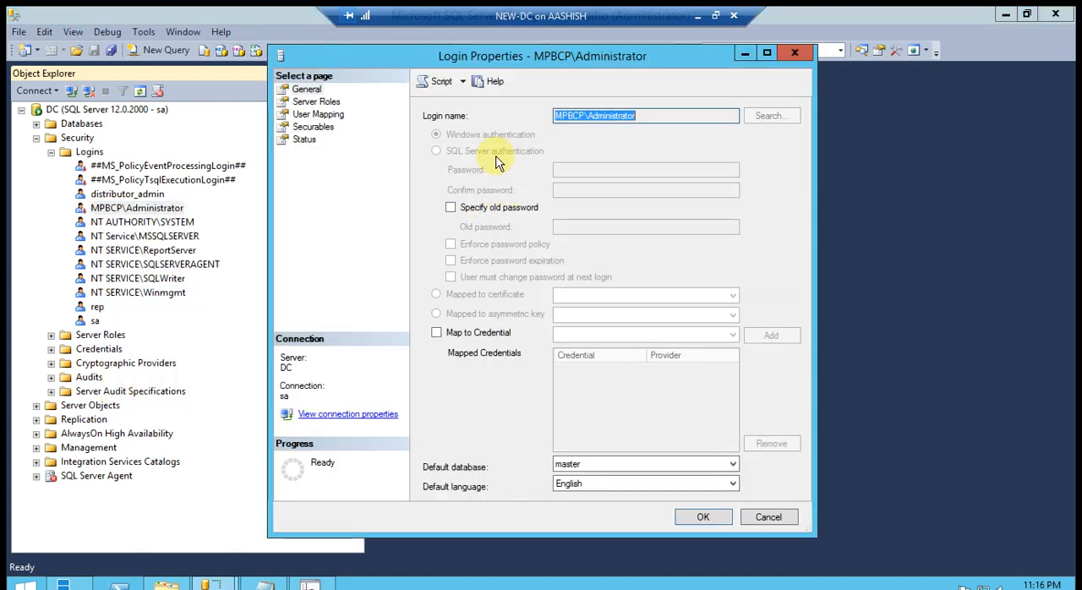
- On the Status page set the login to Grant and Enabled, then confirm with OK
click(304, 138)
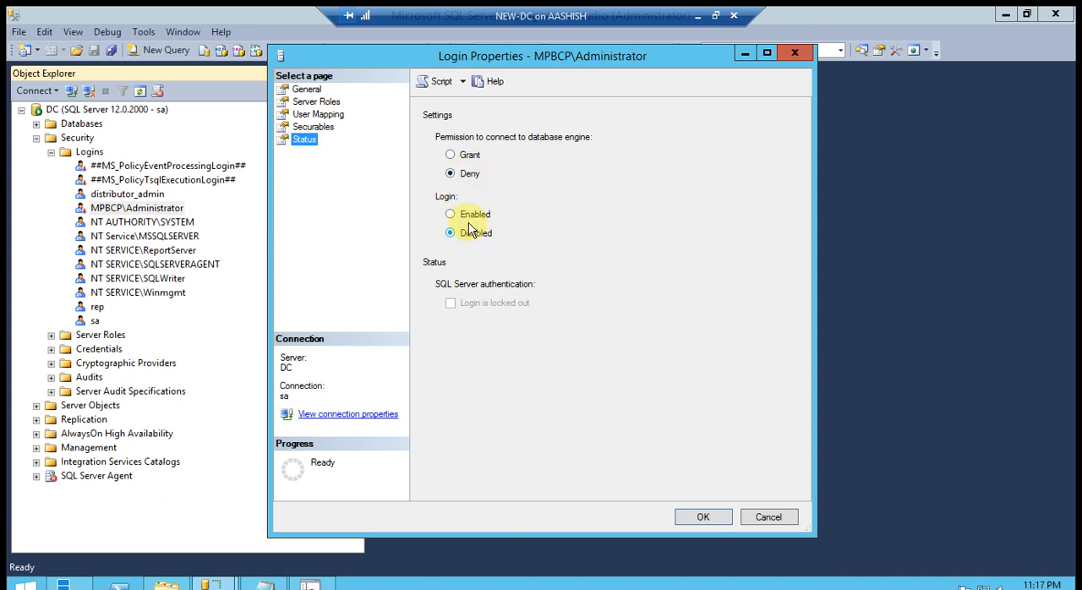
click(450, 213)
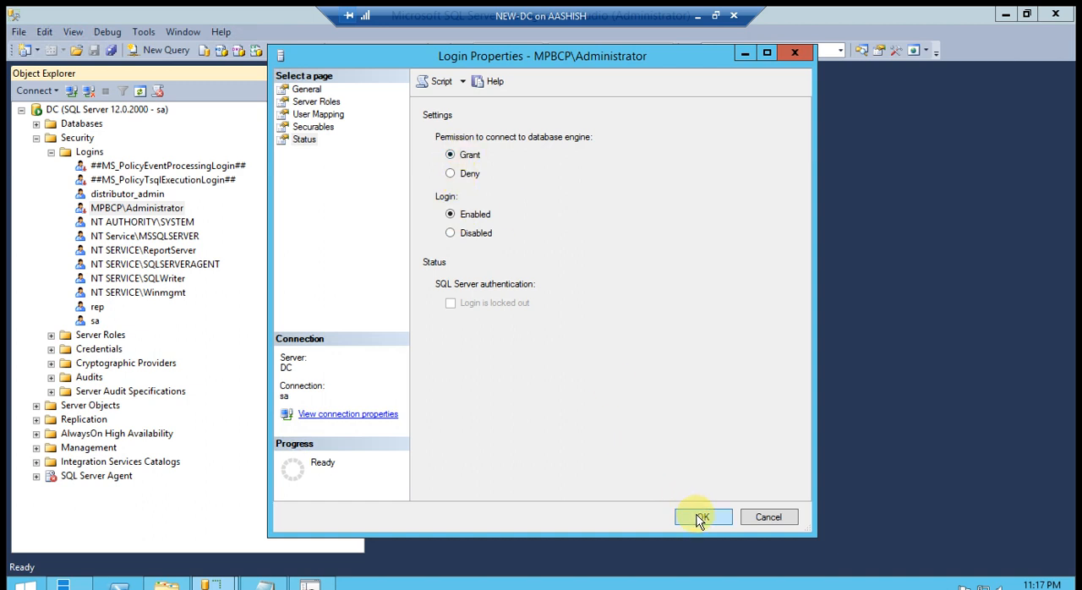
click(703, 518)
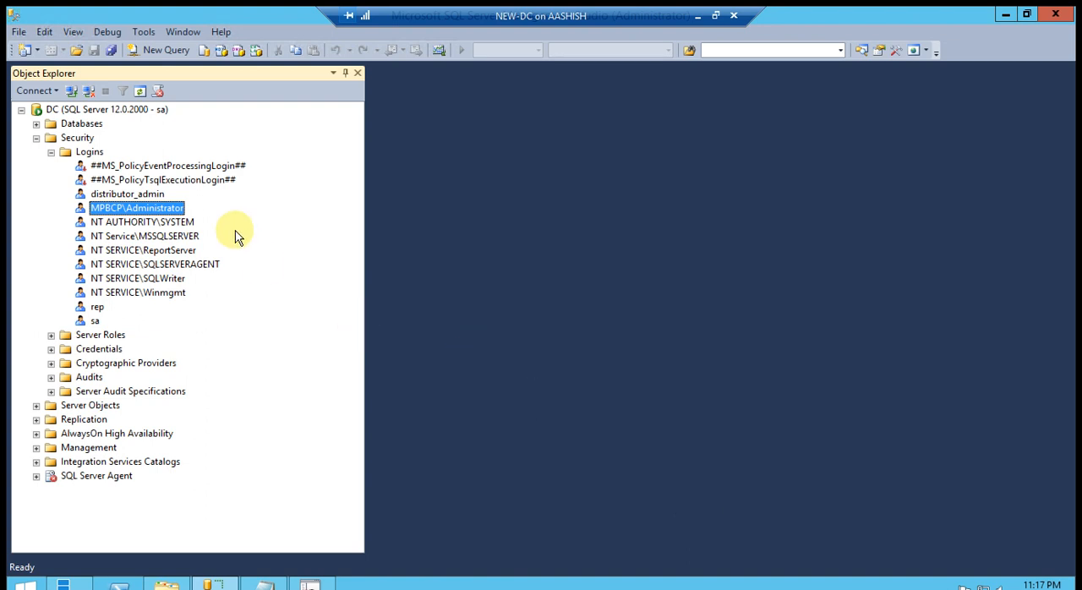
mouse_move(222, 540)
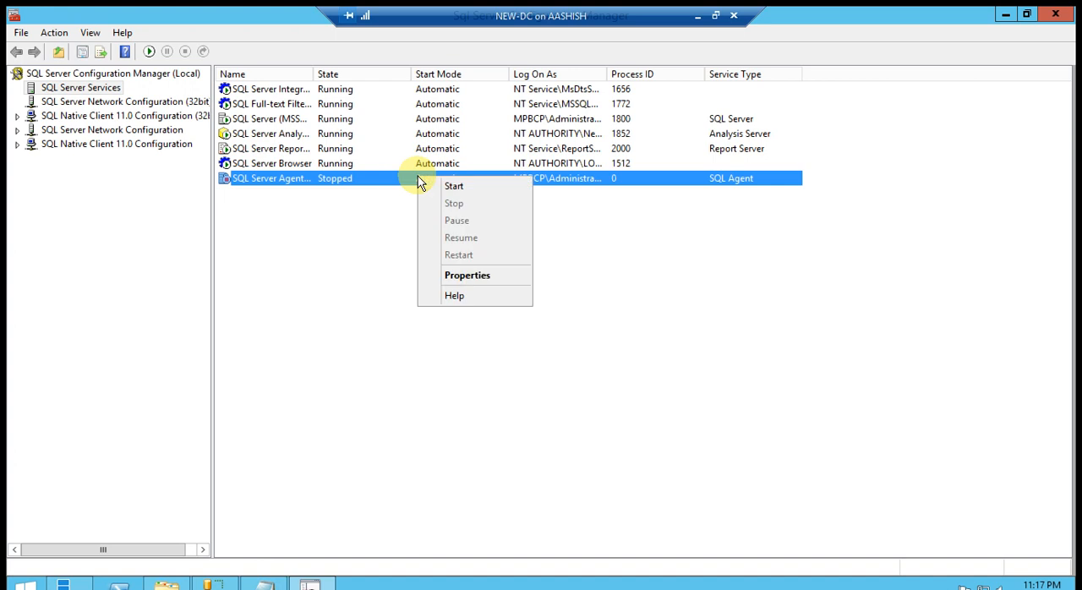
- Start SQL Server Agent and dismiss the progress dialog once it shows Running
click(454, 186)
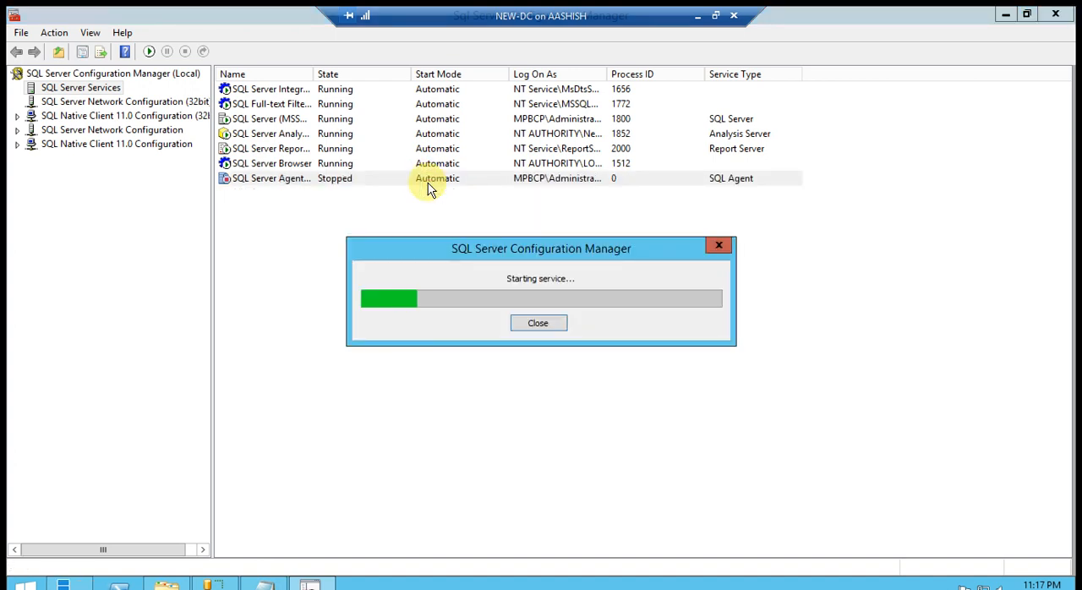
click(538, 323)
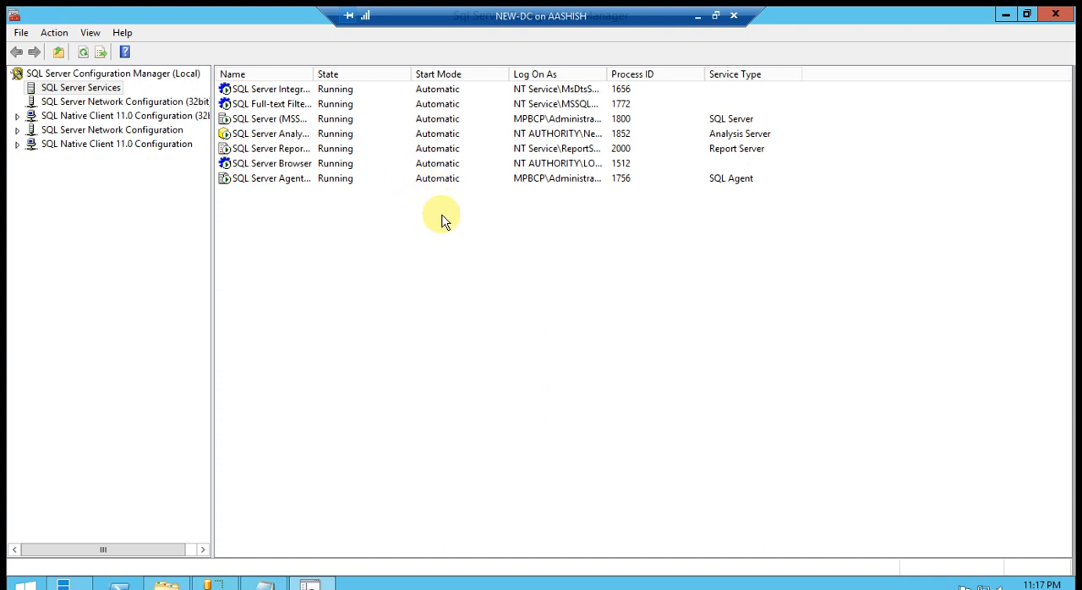
mouse_move(338, 74)
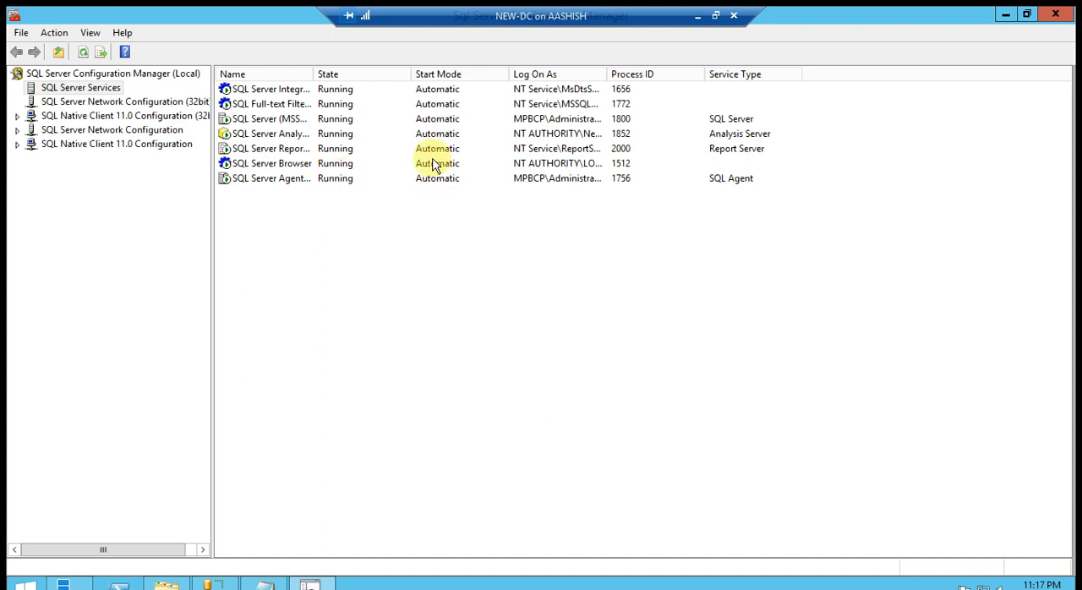
mouse_move(548, 180)
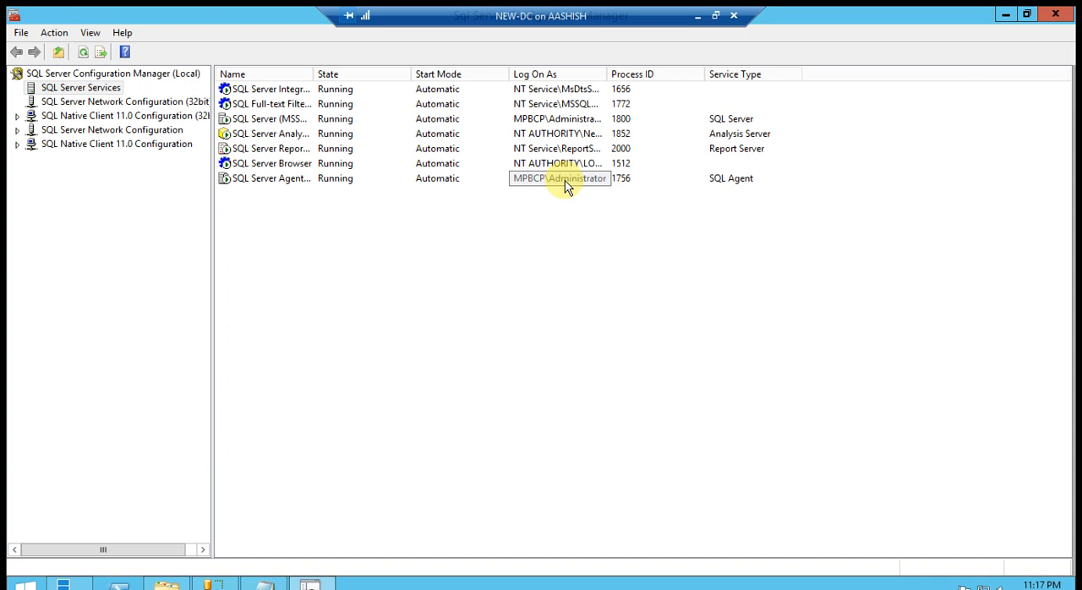
mouse_move(658, 122)
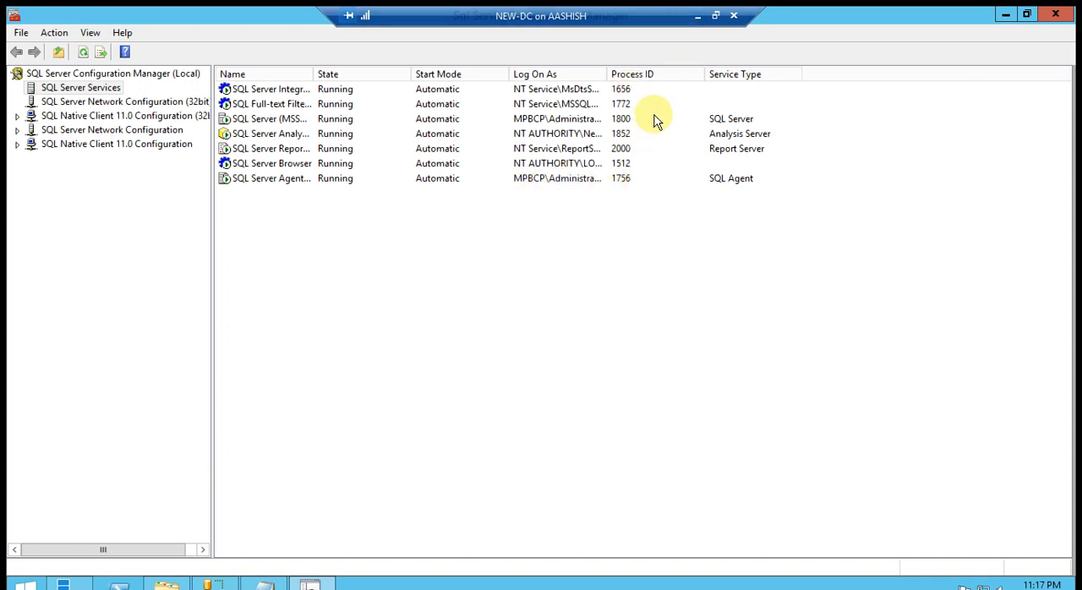